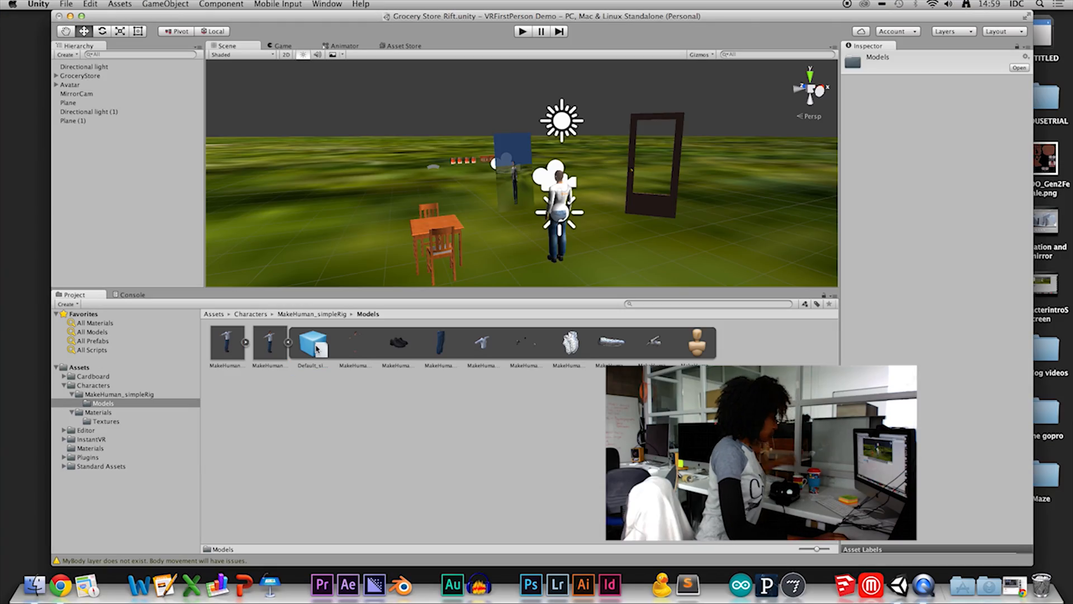
pyautogui.moveTo(541, 348)
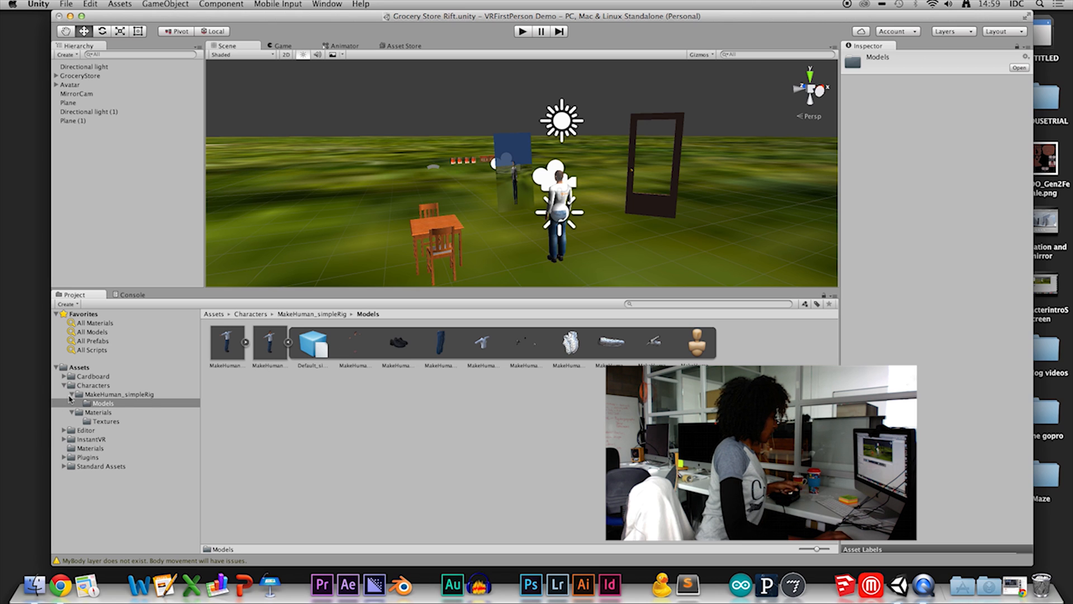
# Step: Show the Characters Materials folder and bring up the Default_Skin material's context menu
pyautogui.click(102, 411)
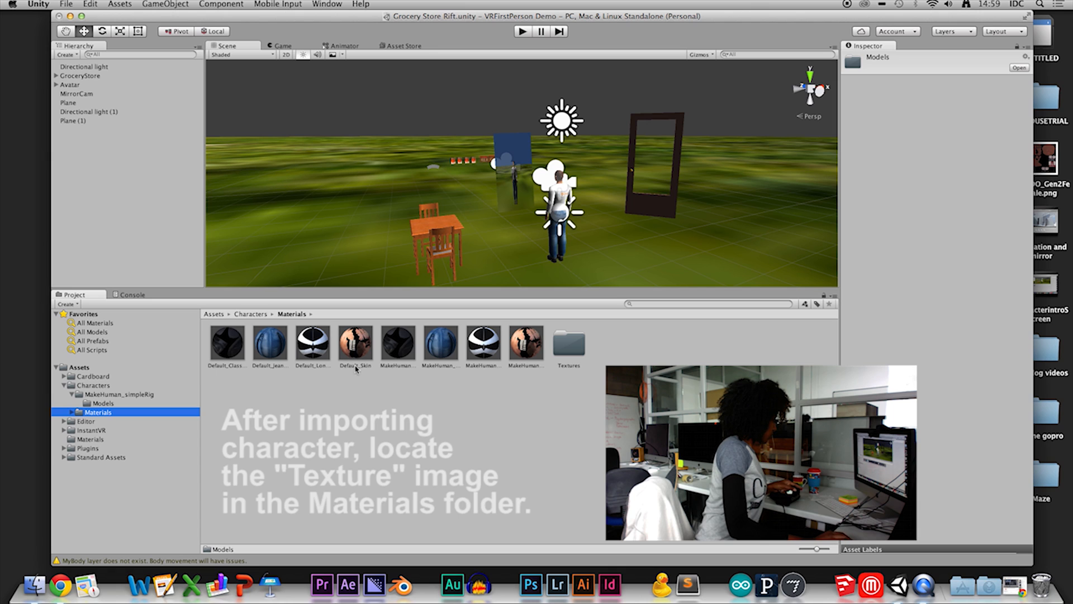
pyautogui.rightClick(355, 342)
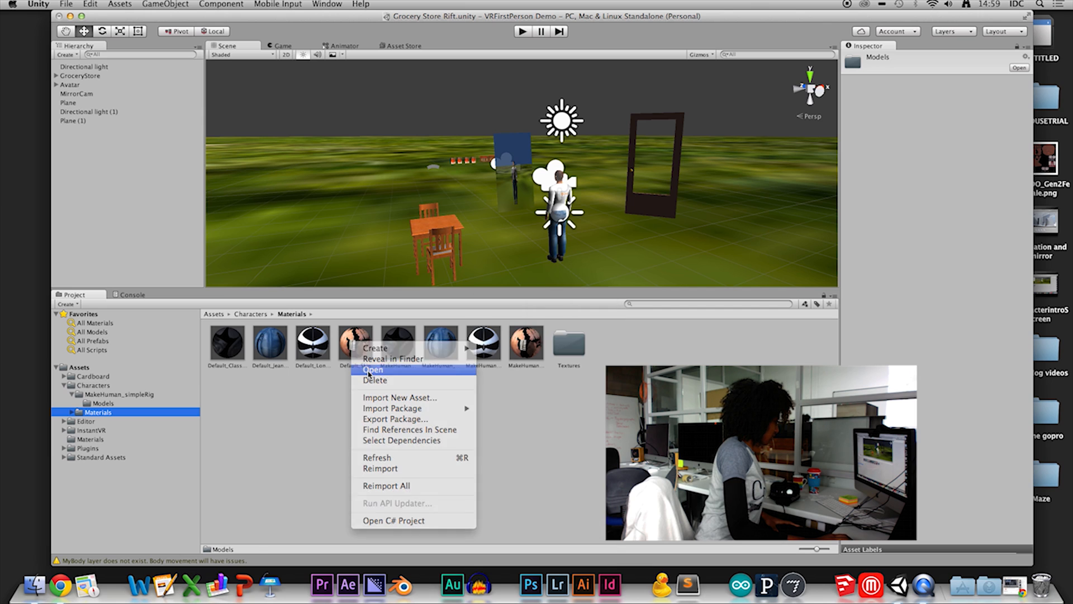
# Step: Open the Default_Skin texture image in Preview and choose Export from its File menu
pyautogui.click(374, 370)
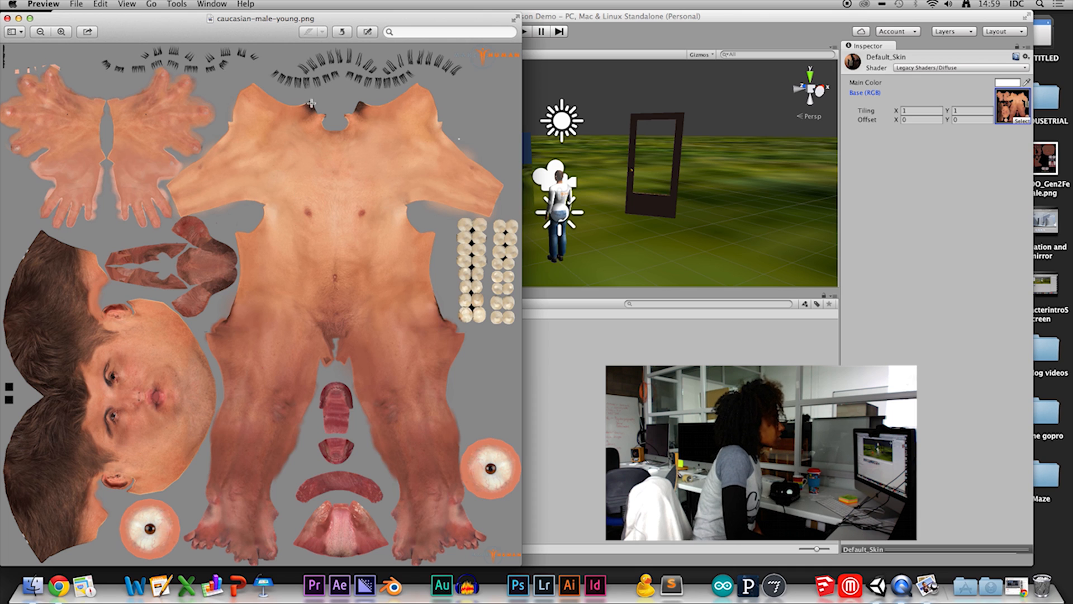
pyautogui.click(76, 4)
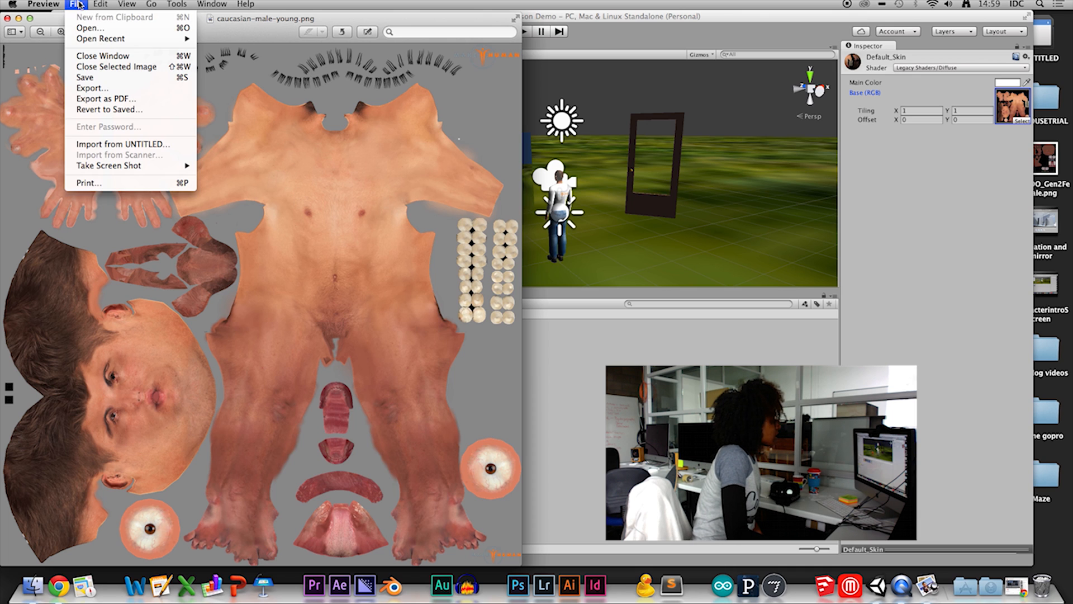
pyautogui.moveTo(93, 88)
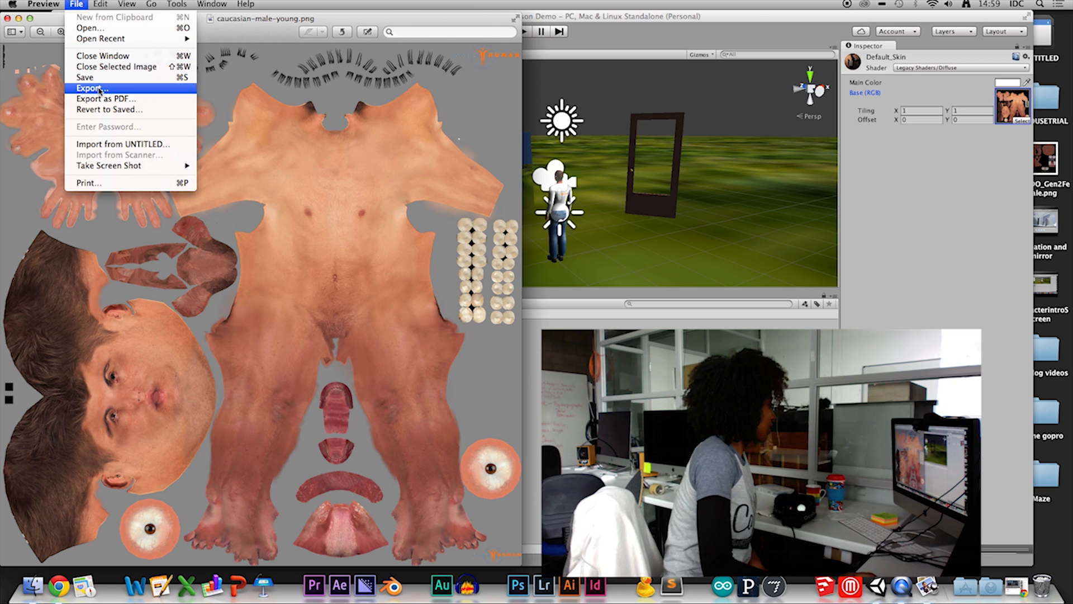
pyautogui.click(212, 4)
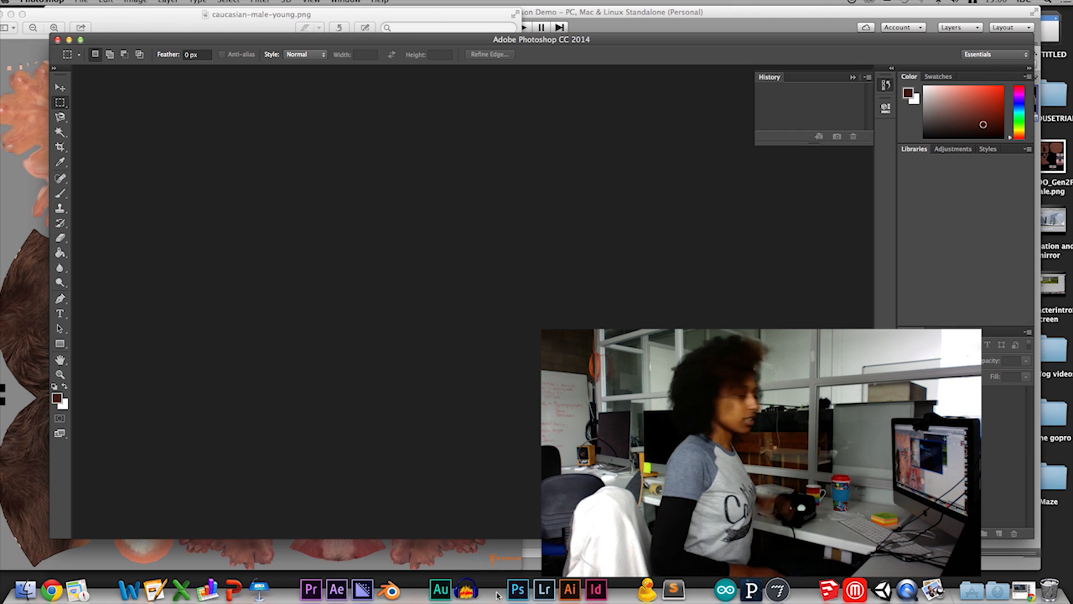
# Step: Browse Photoshop's Open dialog to Assets/Characters/Materials/Textures and select caucasian-male-young.png
pyautogui.click(88, 4)
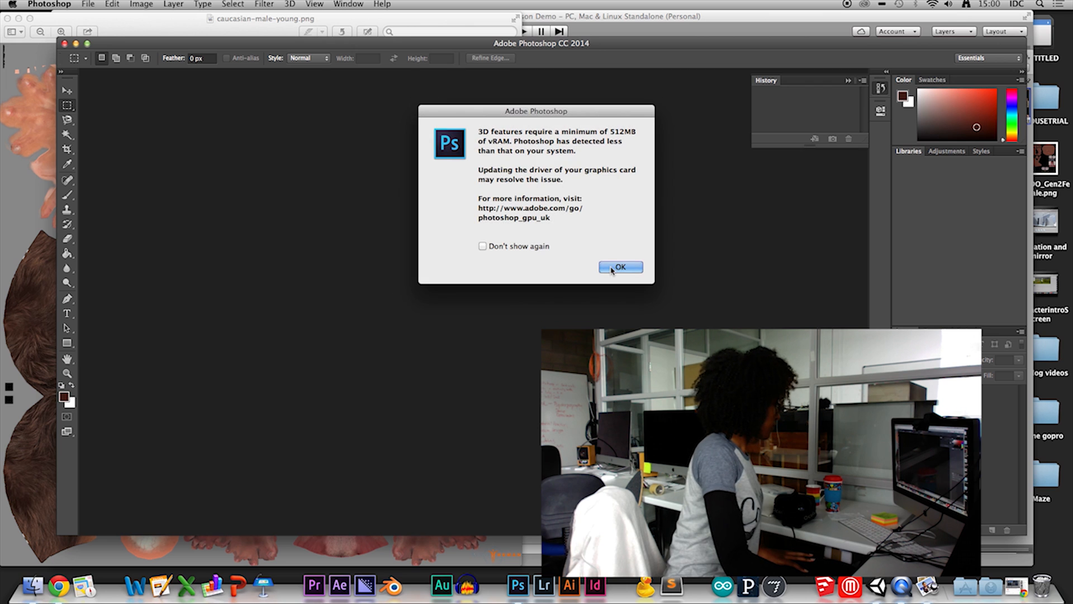
pyautogui.click(621, 266)
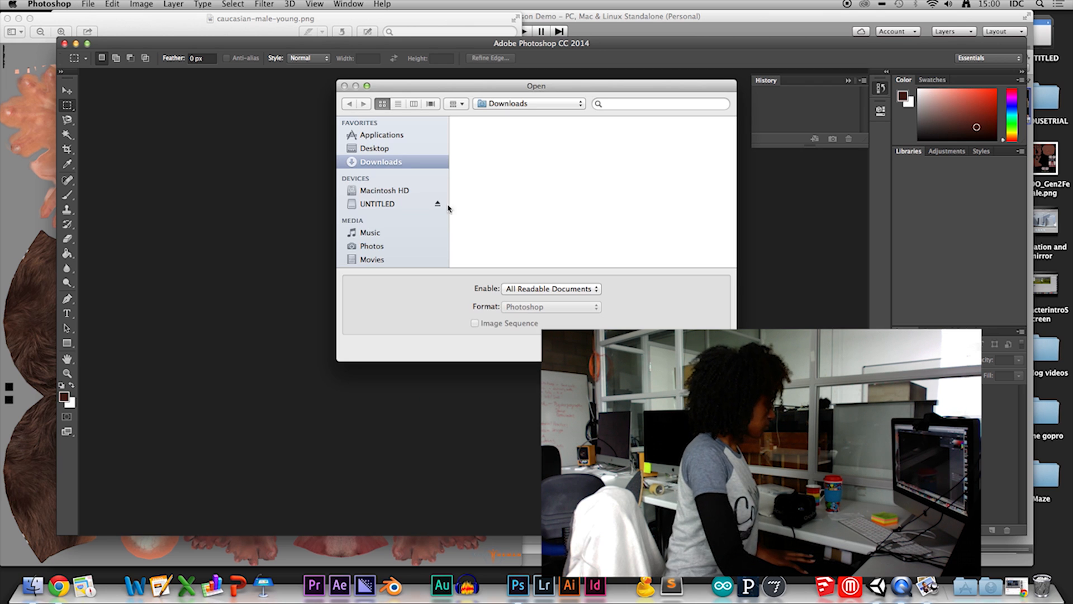
pyautogui.click(375, 148)
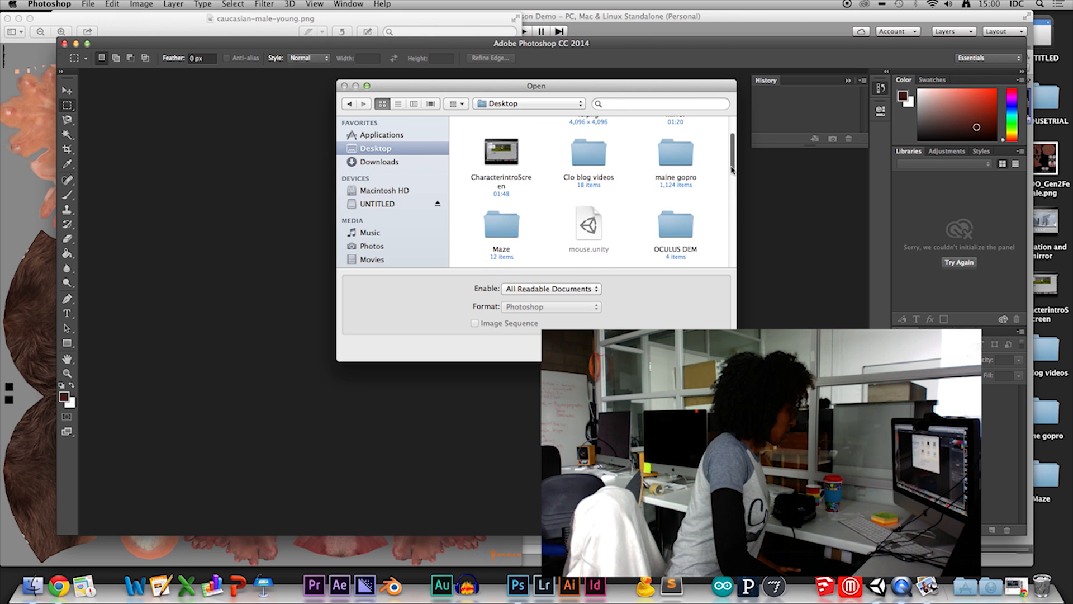
pyautogui.scroll(-3)
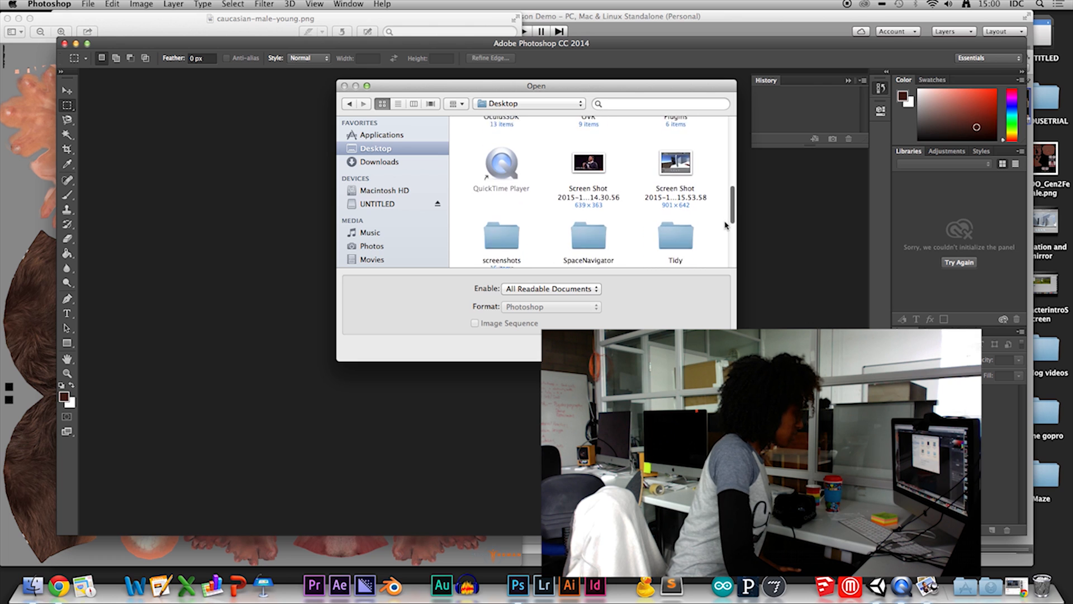
pyautogui.scroll(-3)
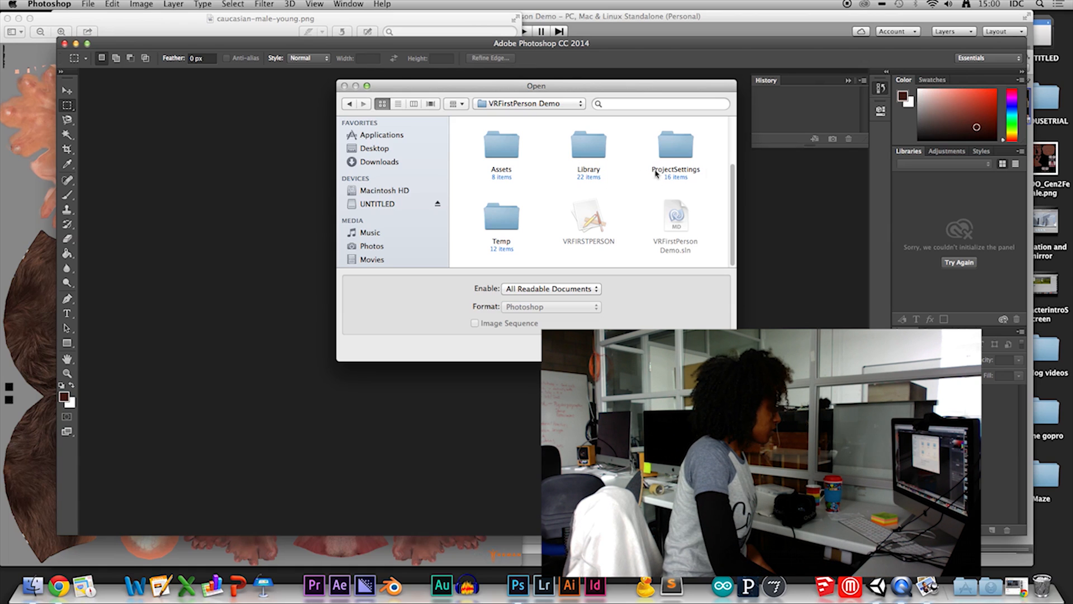
pyautogui.doubleClick(501, 144)
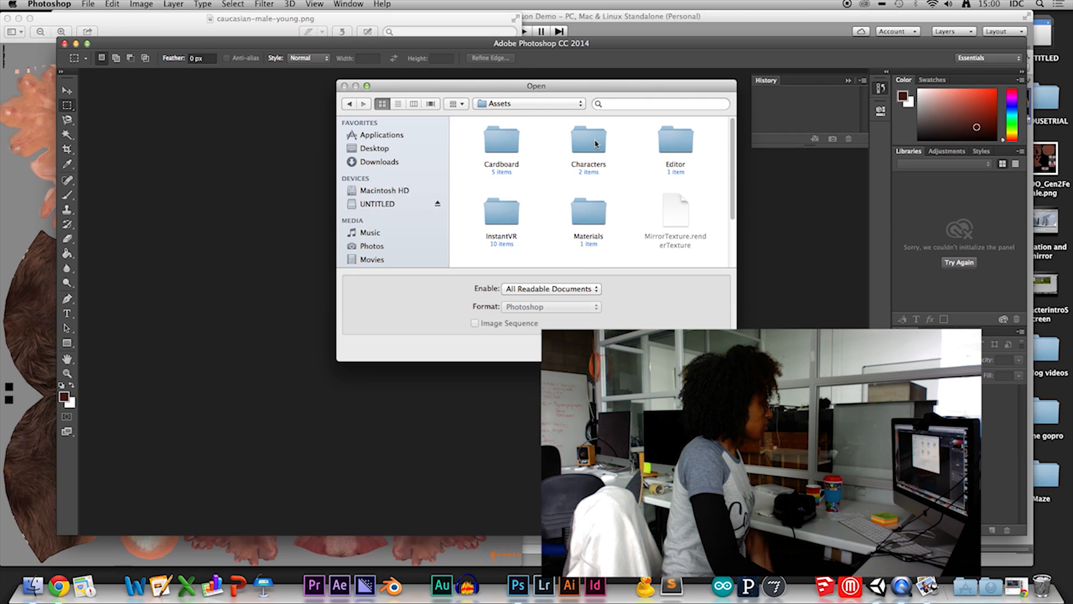
pyautogui.doubleClick(587, 140)
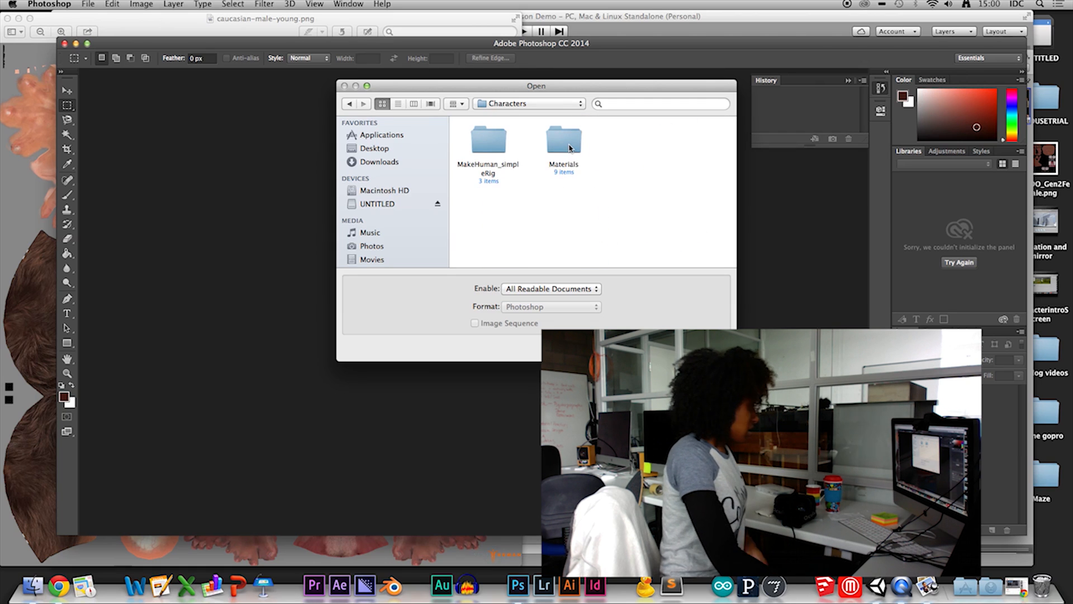
pyautogui.doubleClick(564, 140)
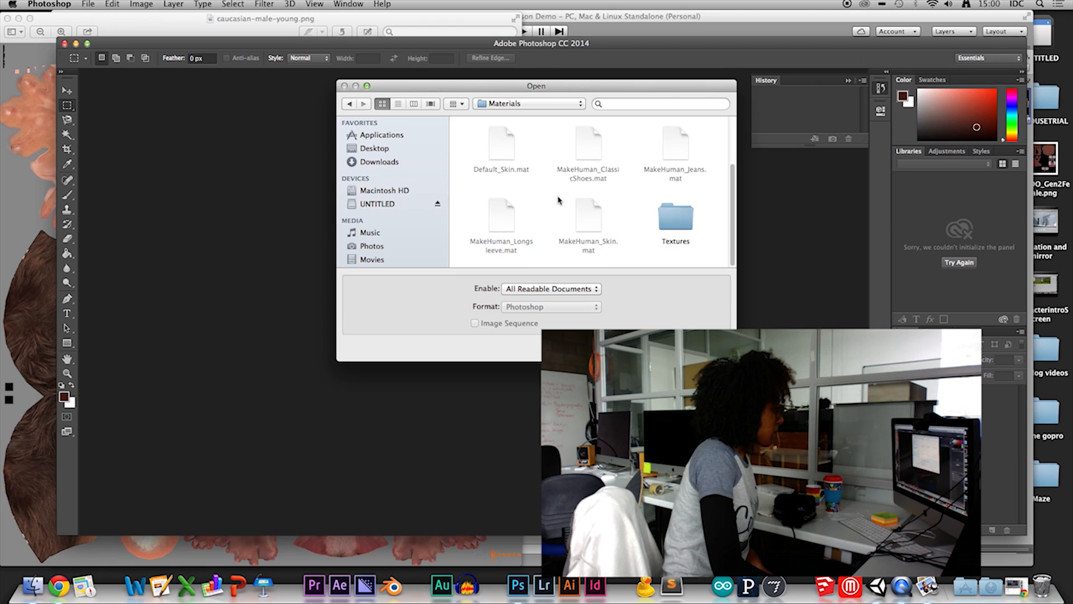
pyautogui.doubleClick(674, 219)
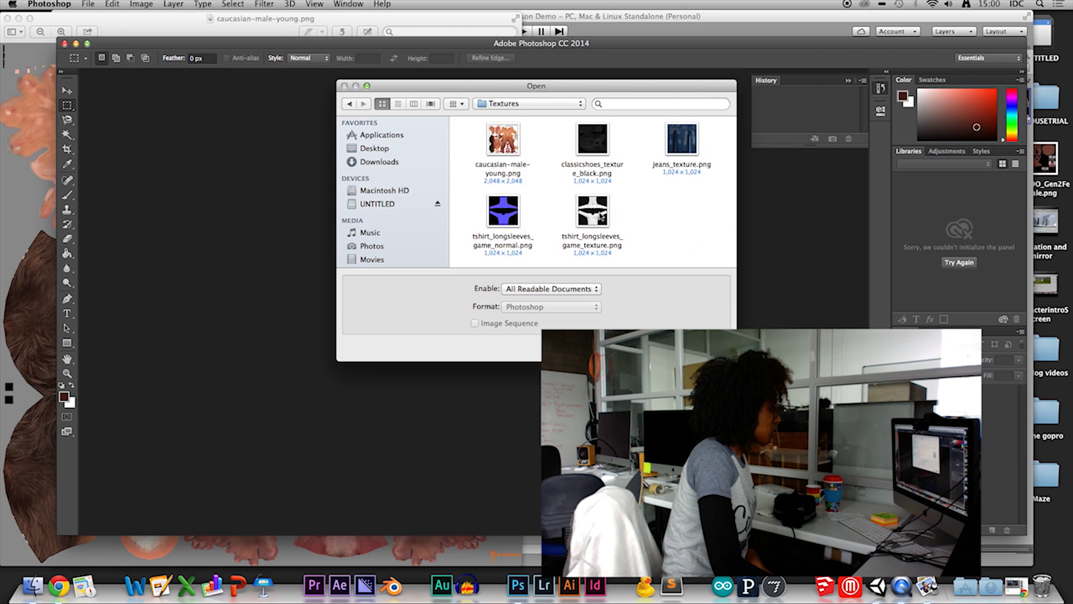
pyautogui.click(503, 140)
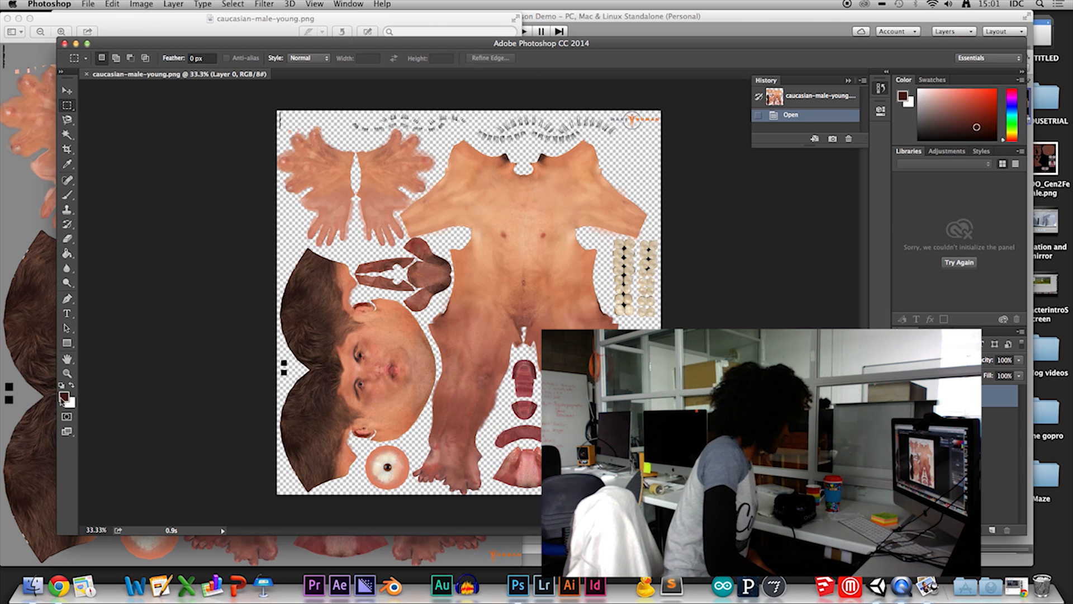
pyautogui.moveTo(48, 403)
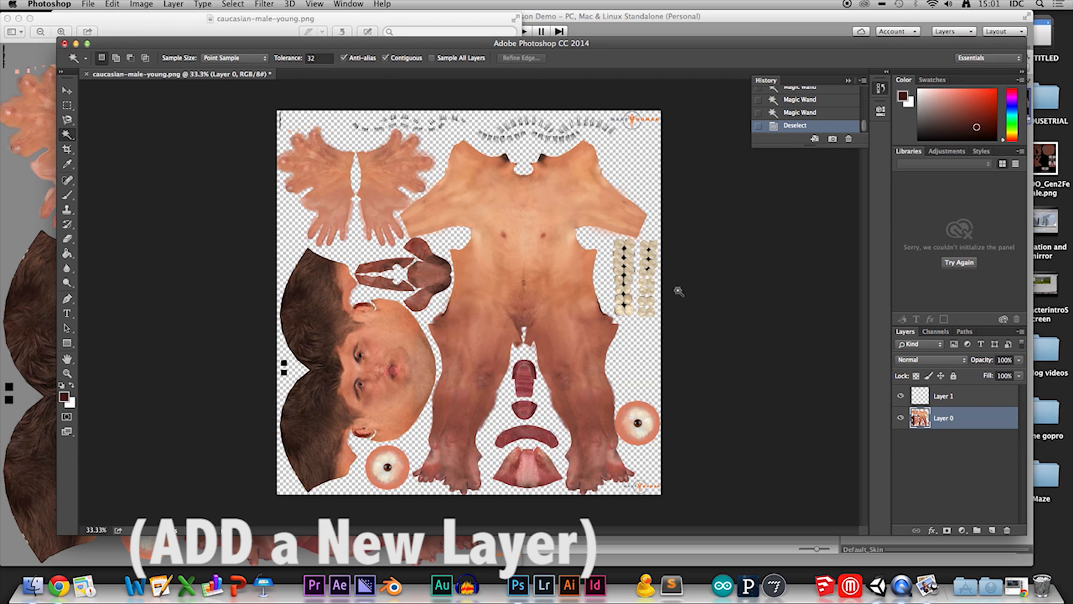
# Step: Fill the new Layer 1 with a dark reddish-brown skin colour
pyautogui.click(979, 530)
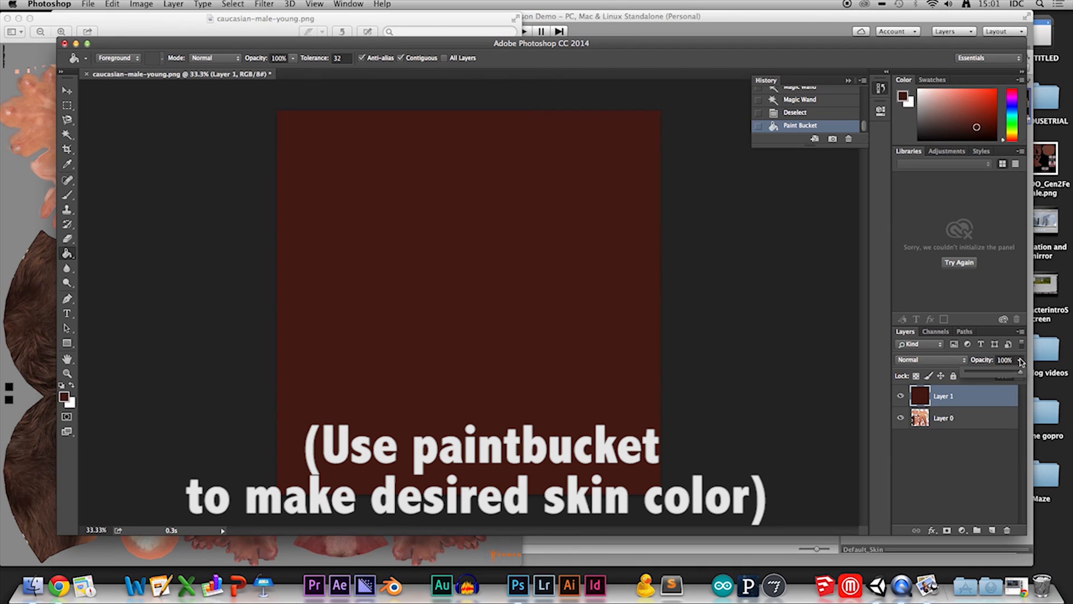
# Step: Adjust the dark overlay layer's opacity back and forth, settling at 81%
pyautogui.moveTo(1020, 370); pyautogui.dragTo(989, 369)
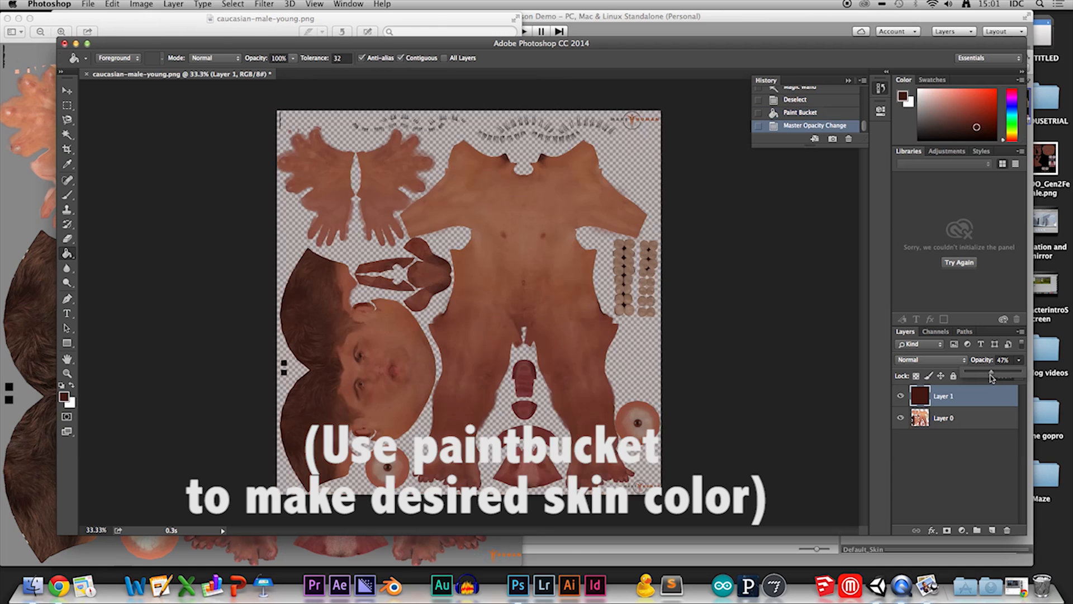
pyautogui.moveTo(991, 375); pyautogui.dragTo(1000, 374)
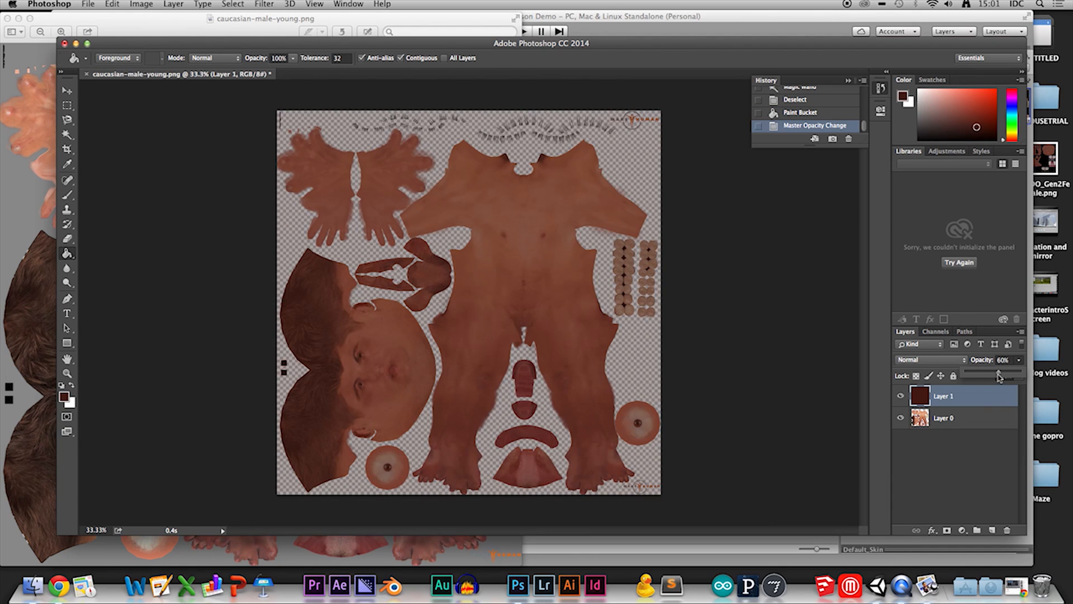
pyautogui.moveTo(998, 375); pyautogui.dragTo(1013, 376)
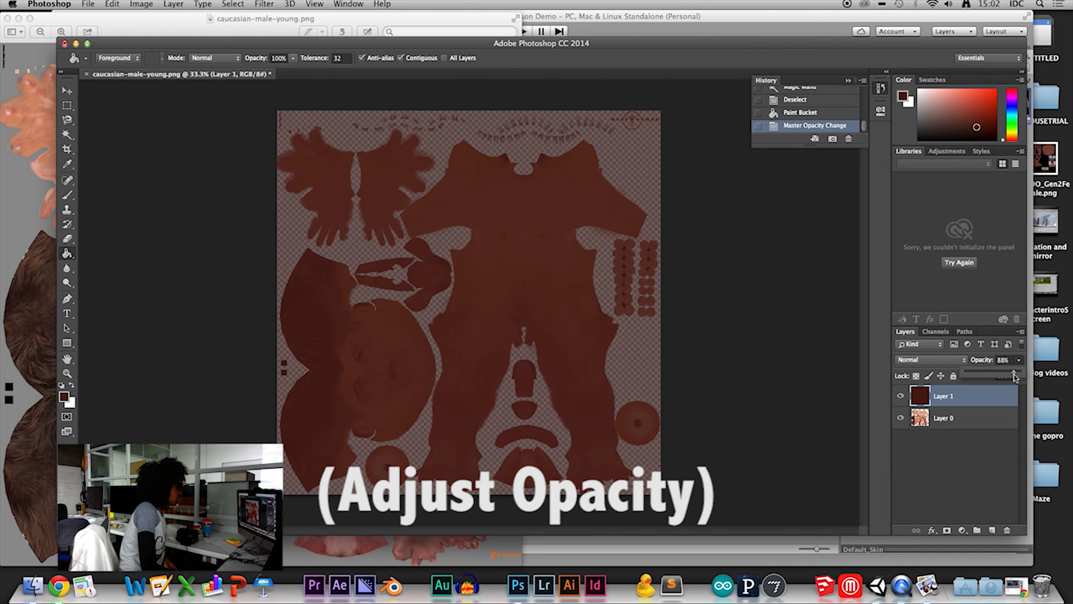
pyautogui.moveTo(1015, 374); pyautogui.dragTo(1005, 375)
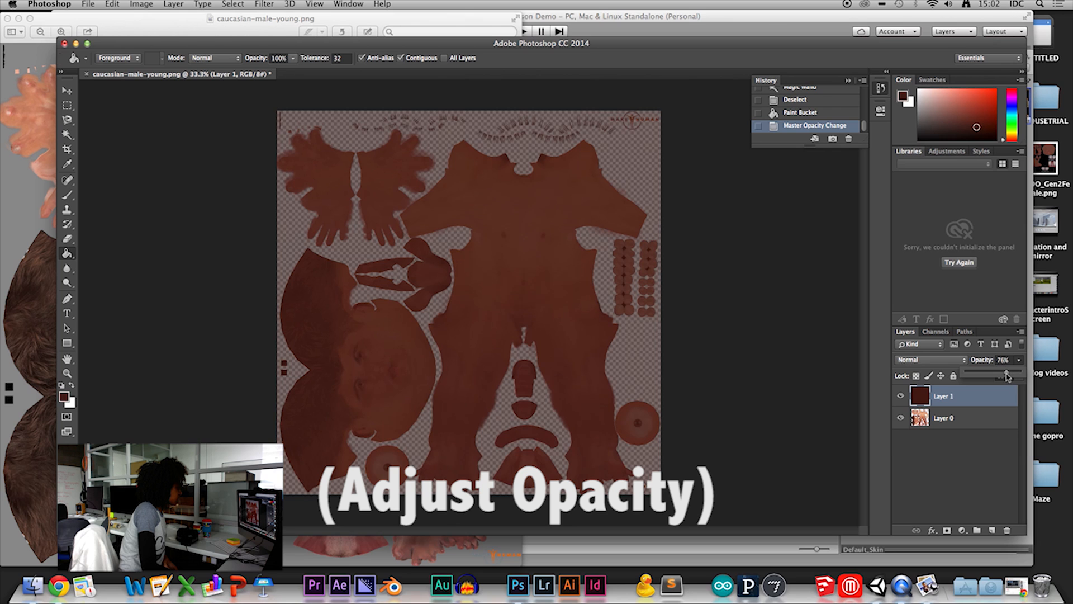
pyautogui.moveTo(1007, 376); pyautogui.dragTo(1003, 375)
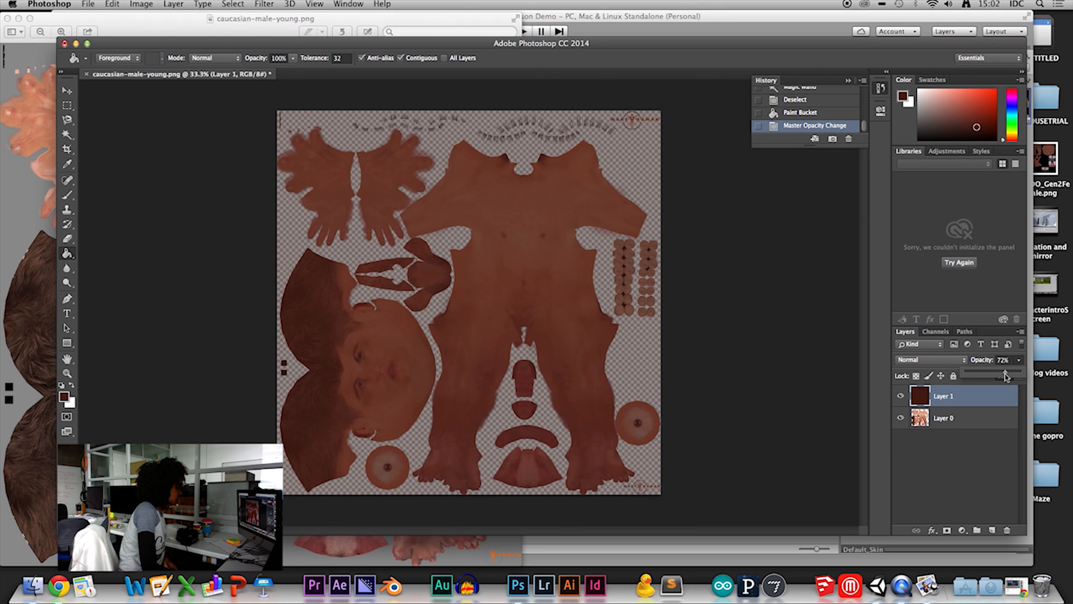
pyautogui.moveTo(998, 375); pyautogui.dragTo(1006, 375)
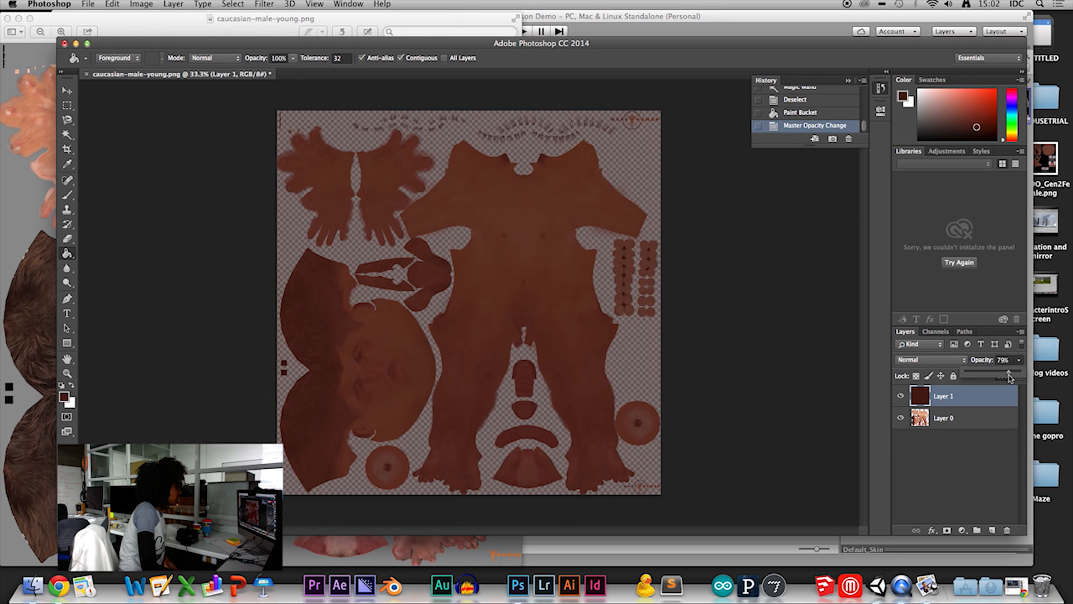
pyautogui.moveTo(999, 375); pyautogui.dragTo(1008, 375)
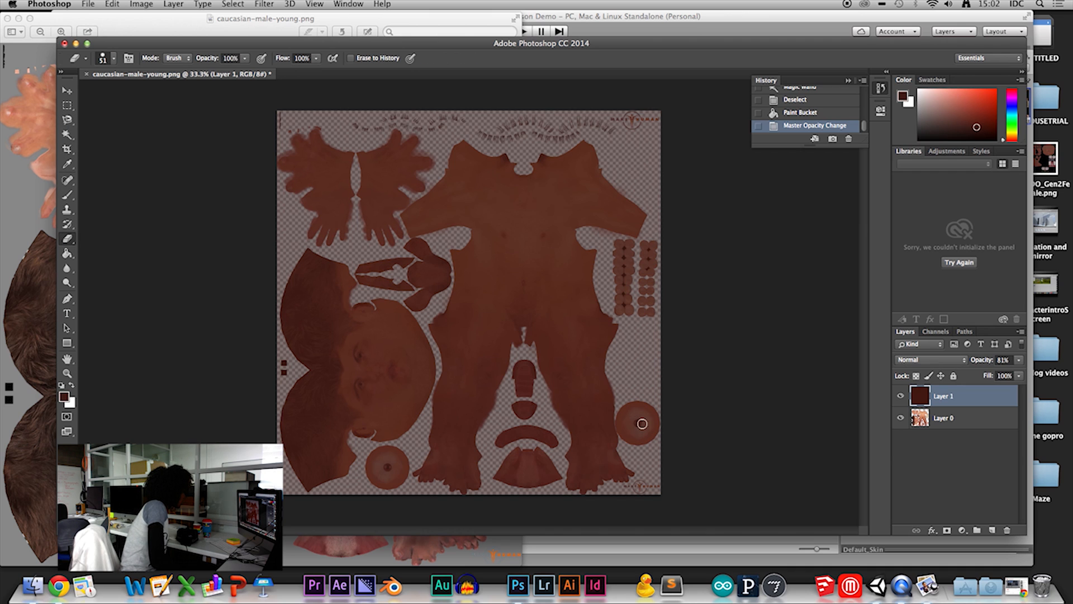
# Step: Erase the dark tint from the eyes and mouth pieces, toggling the overlay to compare
pyautogui.click(637, 423)
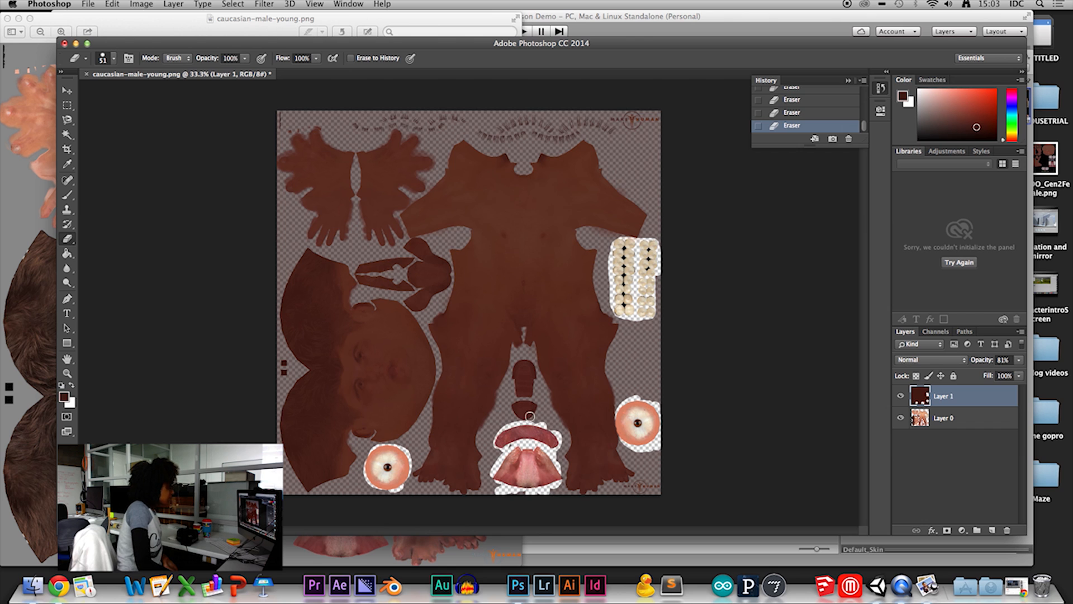
pyautogui.click(902, 396)
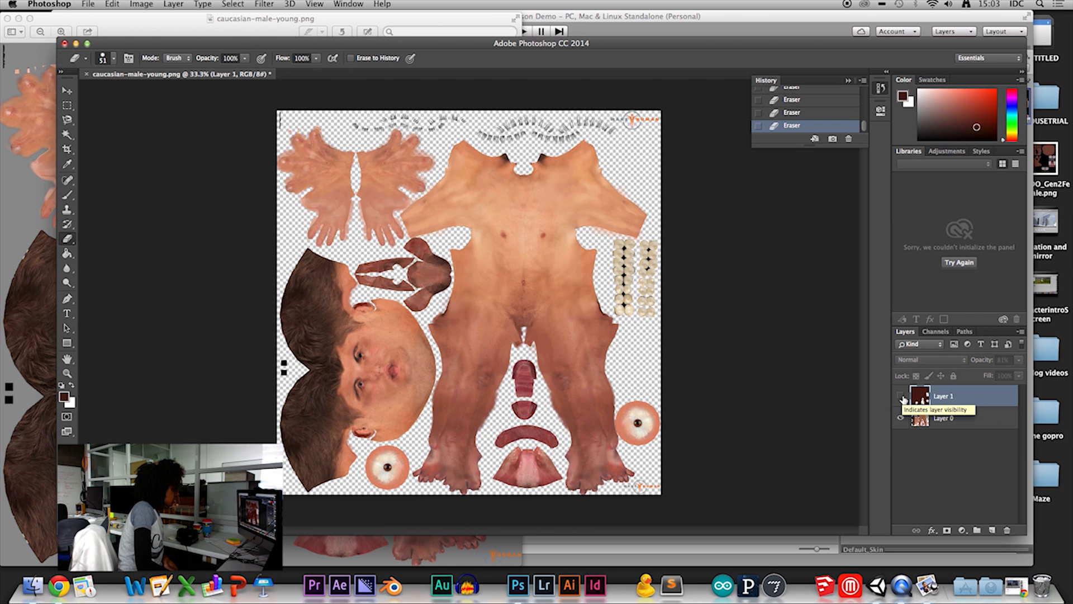
pyautogui.click(901, 396)
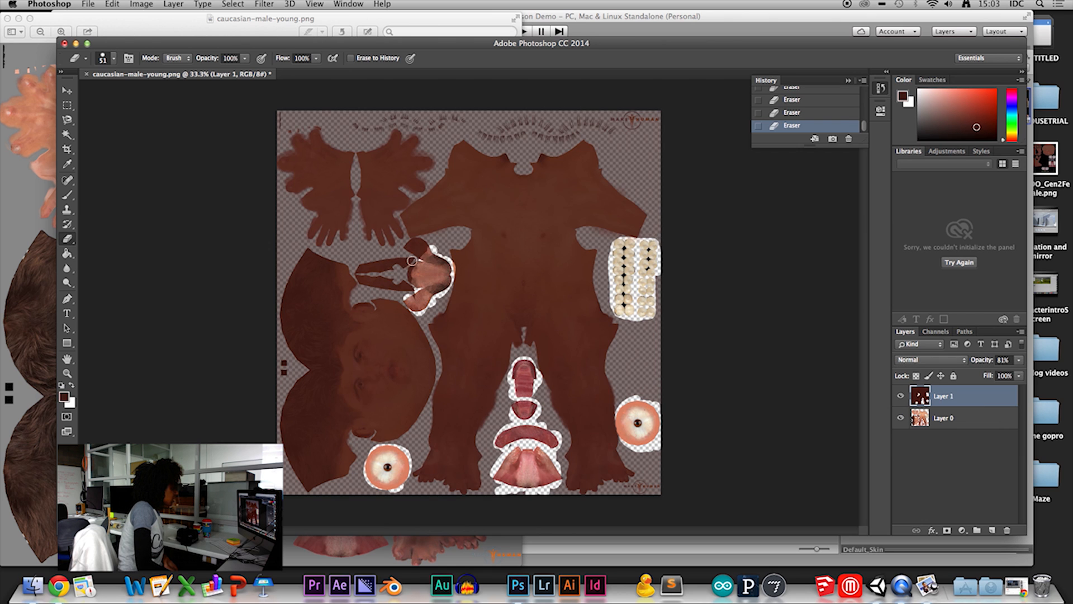
pyautogui.click(397, 263)
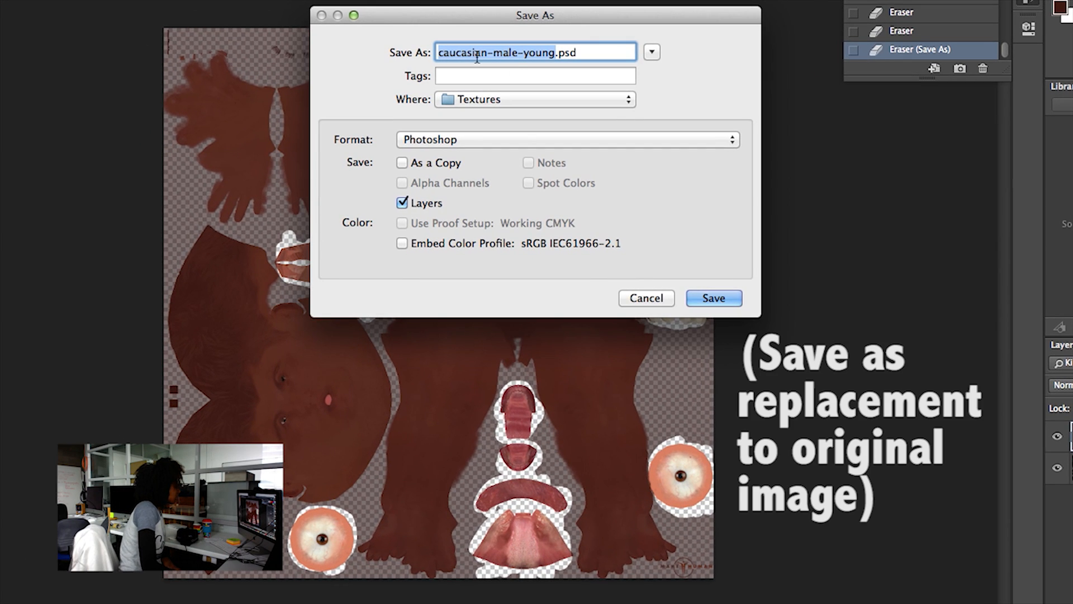
# Step: Save the texture in PNG format, replacing the original caucasian-male-young.png
pyautogui.click(567, 139)
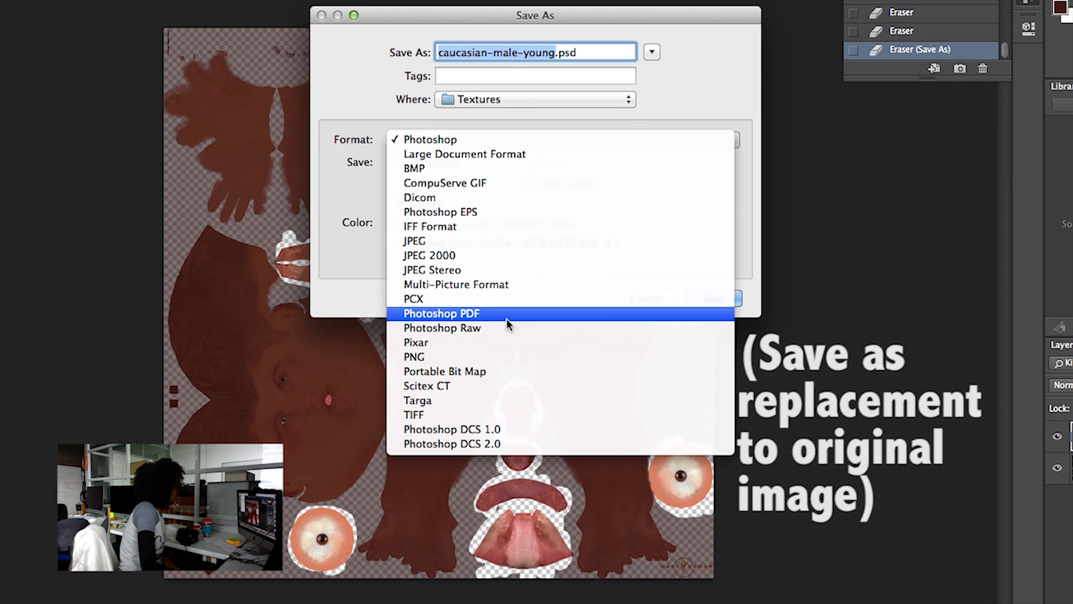
pyautogui.click(414, 356)
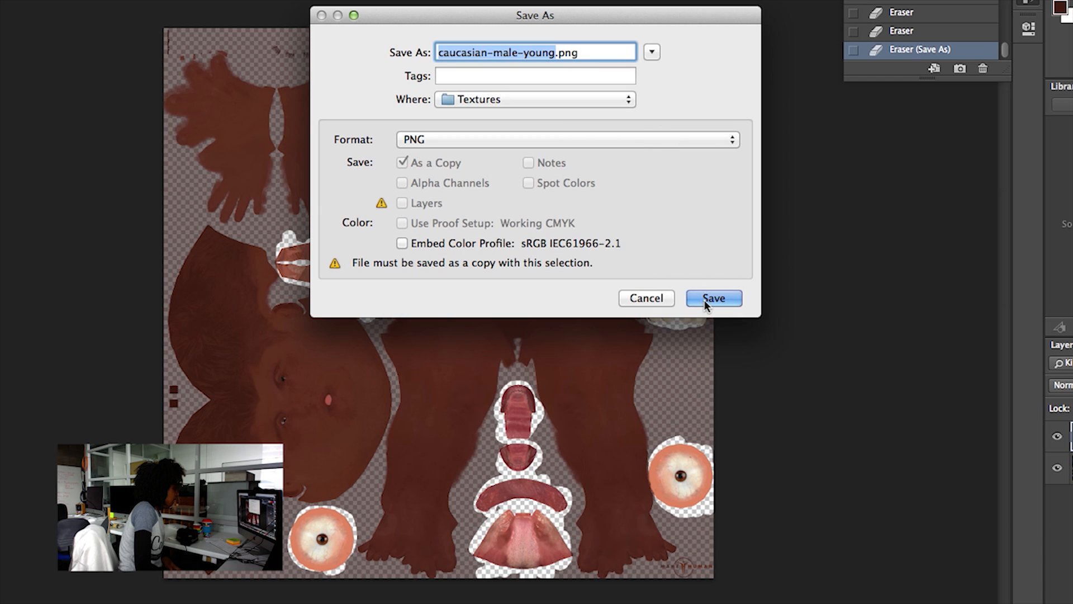
pyautogui.click(713, 298)
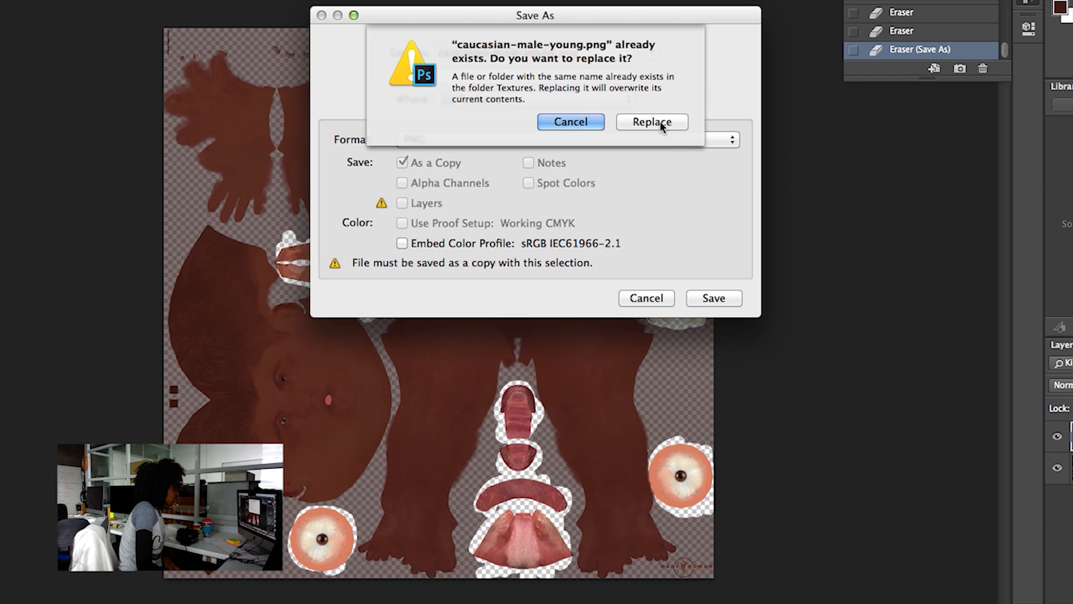
pyautogui.click(651, 122)
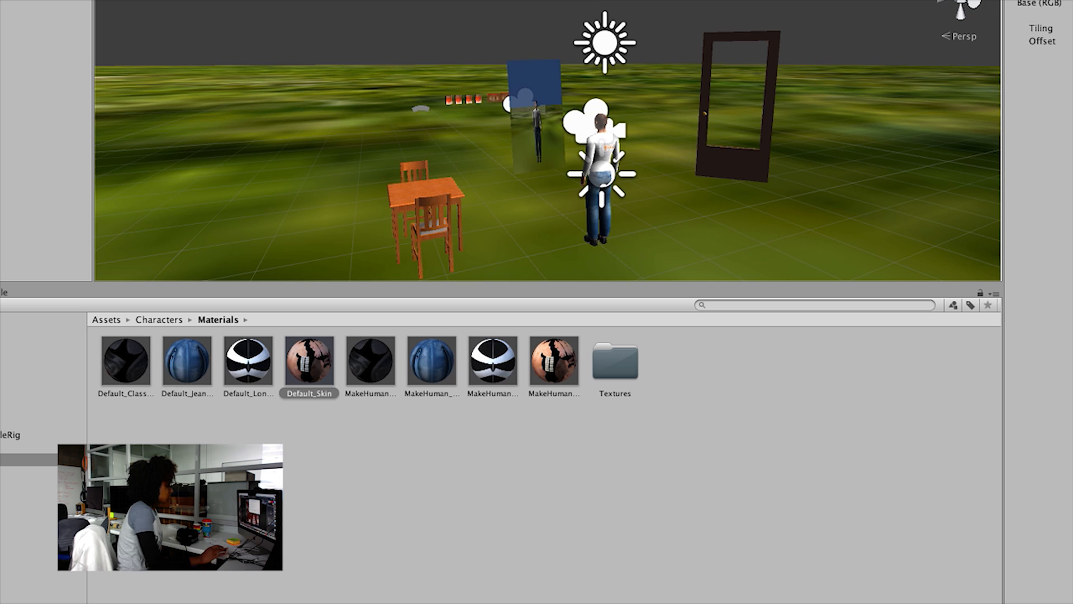
# Step: Select Default_Skin to confirm it now uses the darkened skin texture
pyautogui.click(158, 319)
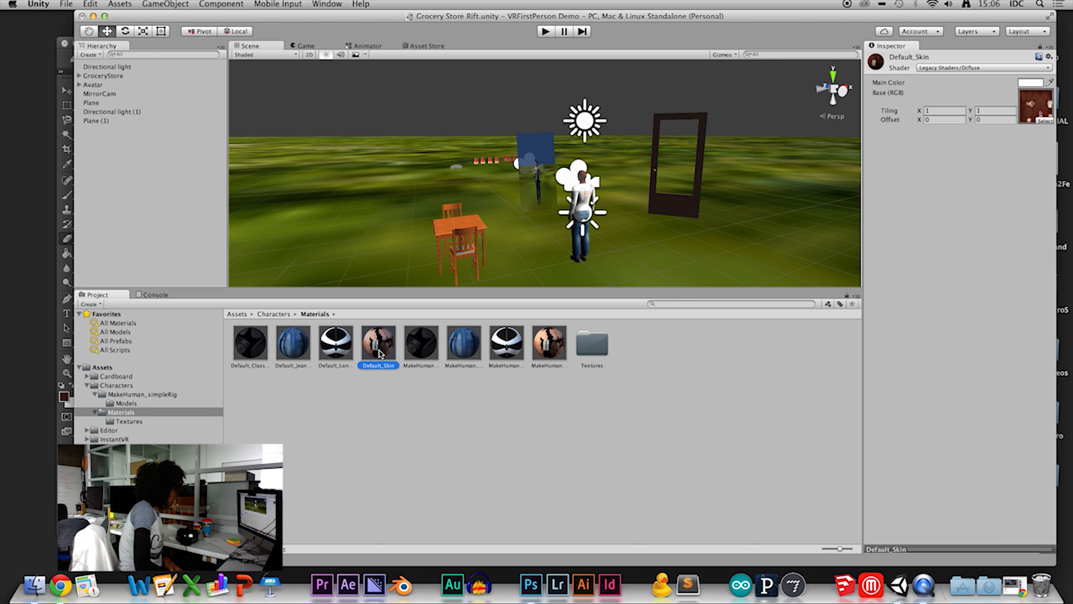
pyautogui.moveTo(479, 40)
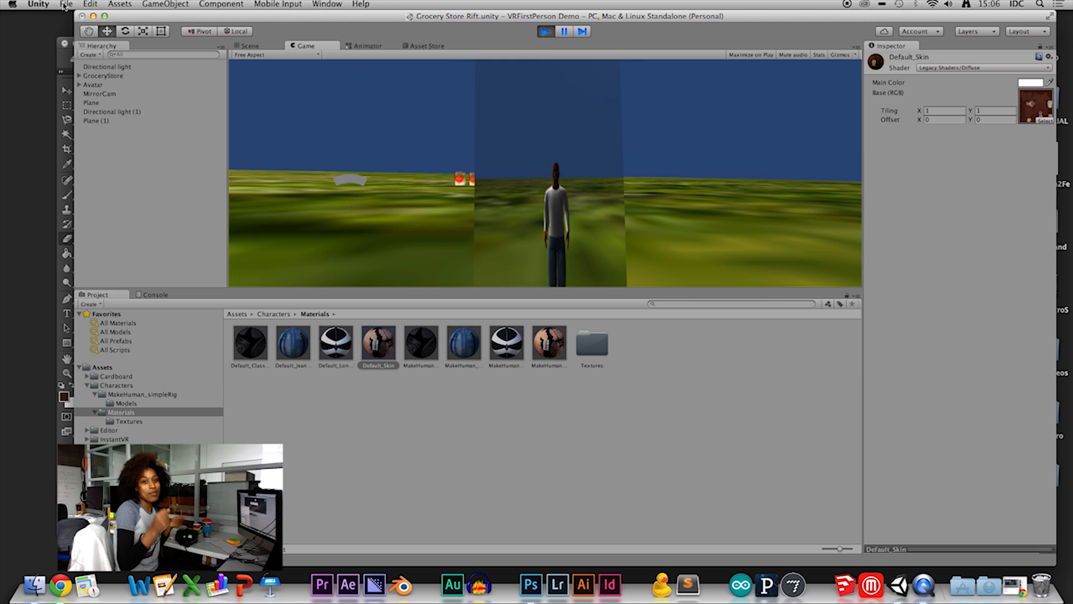
pyautogui.click(66, 4)
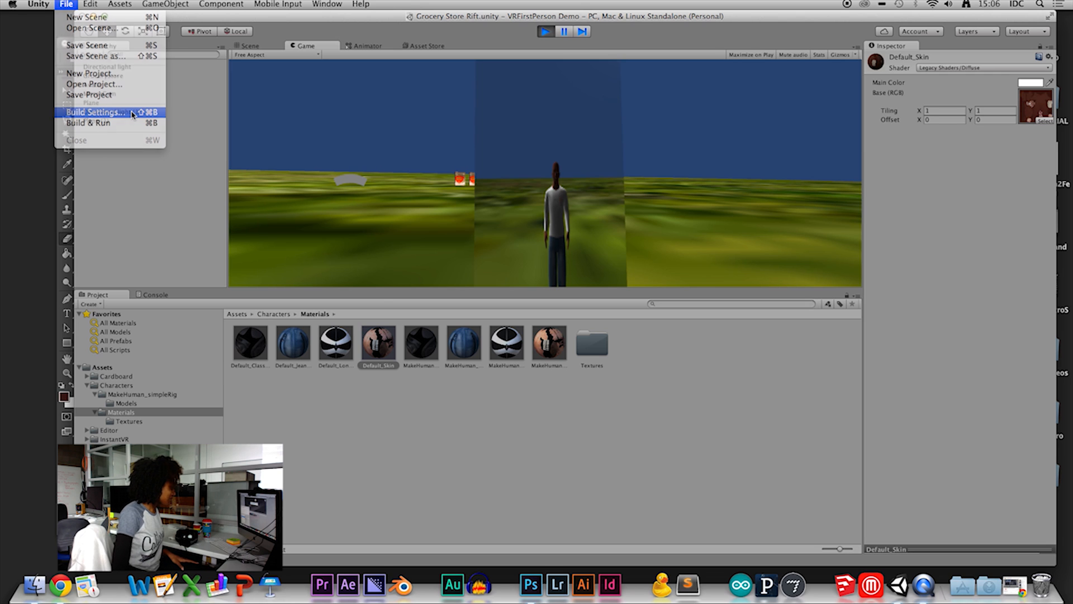
# Step: Start a Mac OS X standalone build from Build Settings and confirm saving it
pyautogui.click(95, 112)
pyautogui.write('VRFIRSTPERSON')
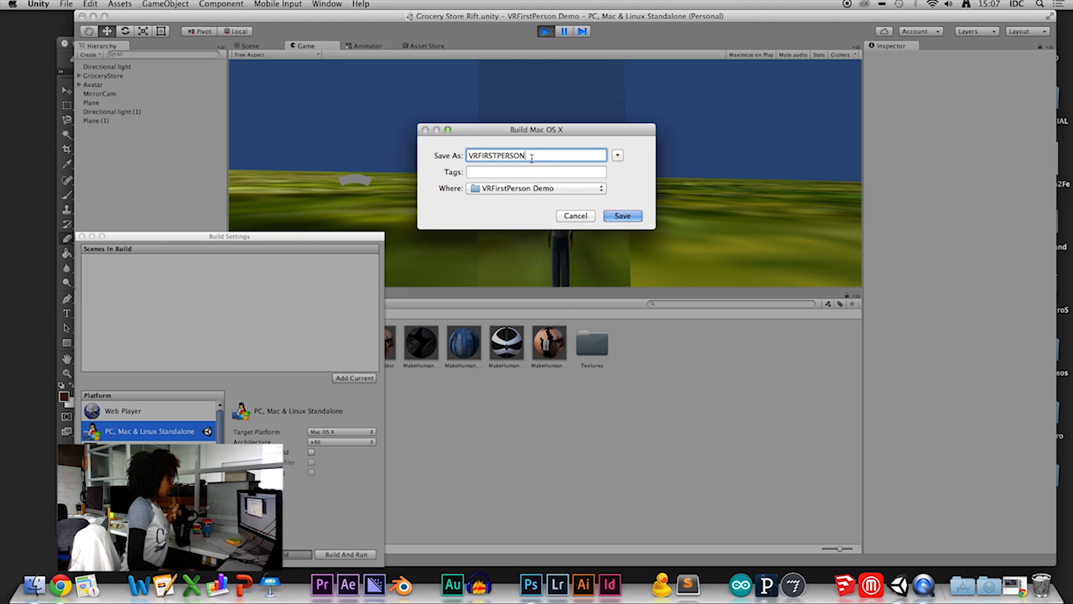
pyautogui.write('.Black')
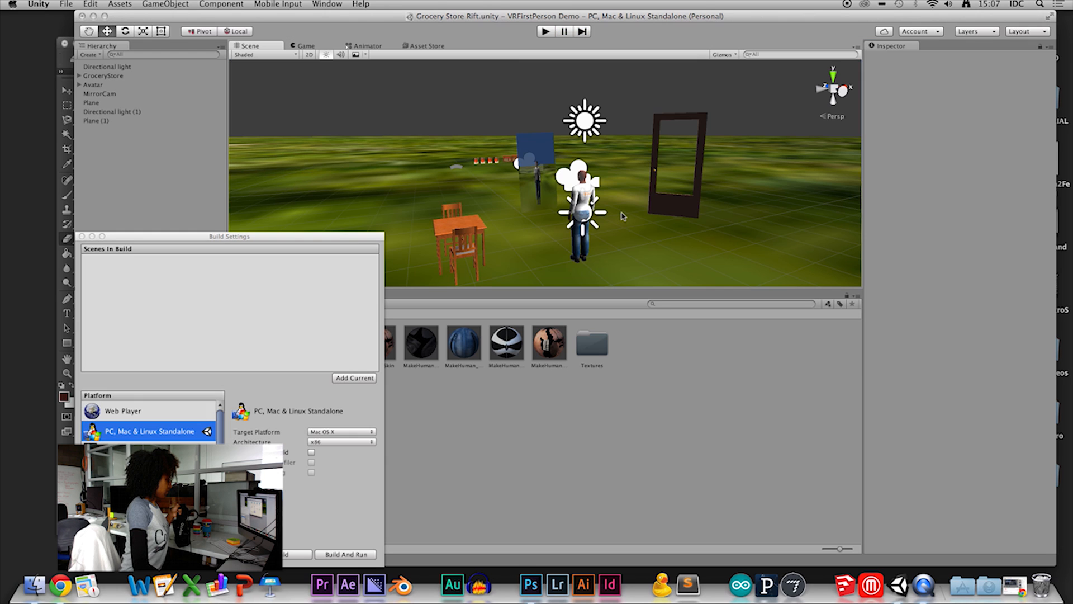
pyautogui.click(345, 555)
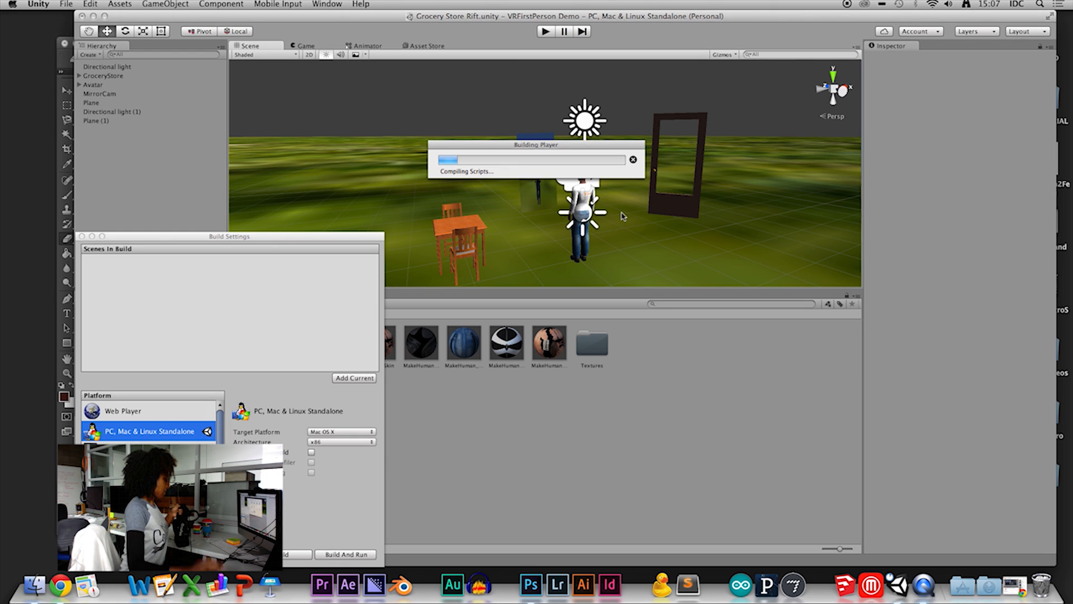